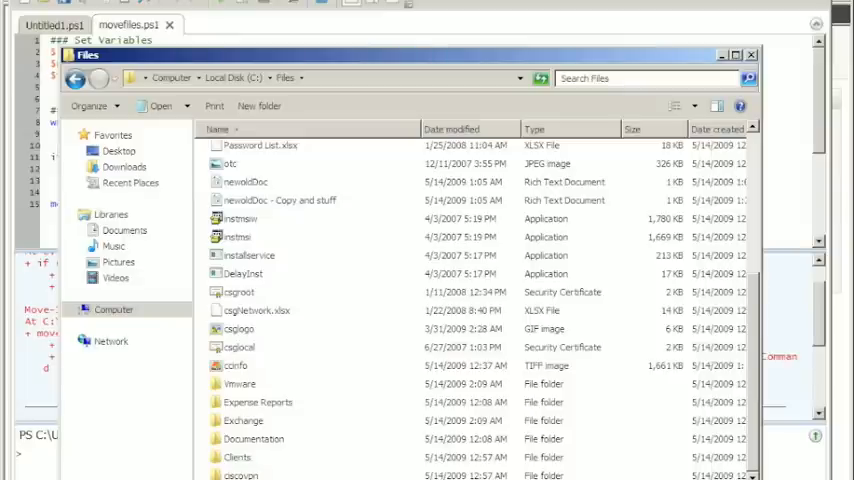
pyautogui.moveTo(482, 56)
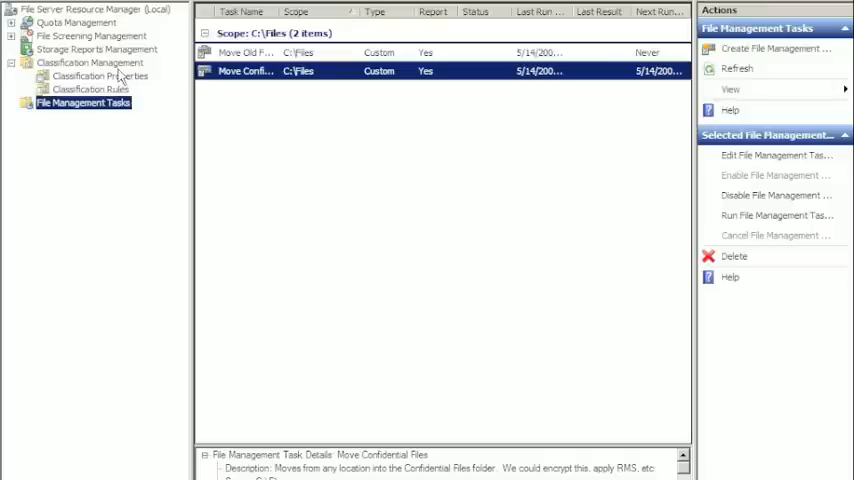
# - Review the Confidential yes/no classification property, then show the classification rules list
pyautogui.click(100, 76)
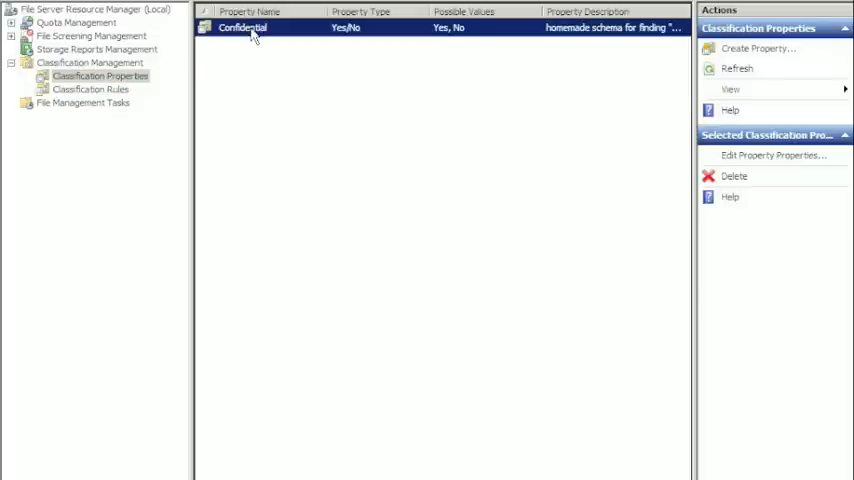
pyautogui.doubleClick(242, 28)
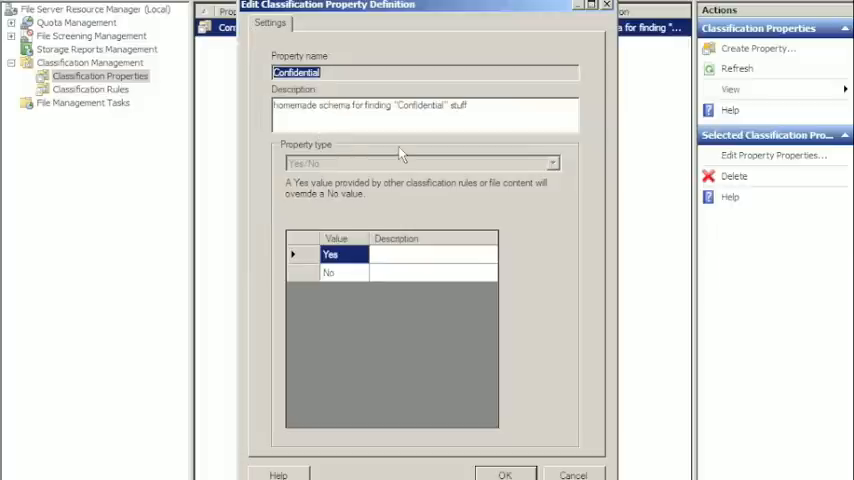
pyautogui.moveTo(416, 240)
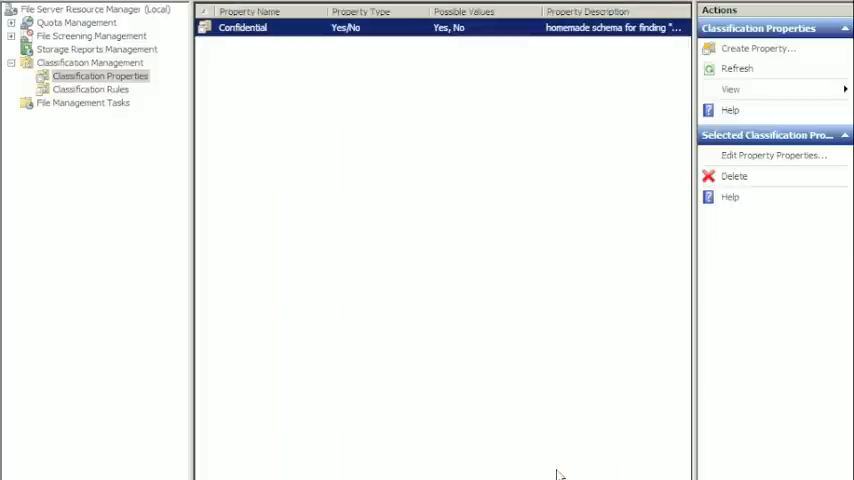
pyautogui.click(90, 88)
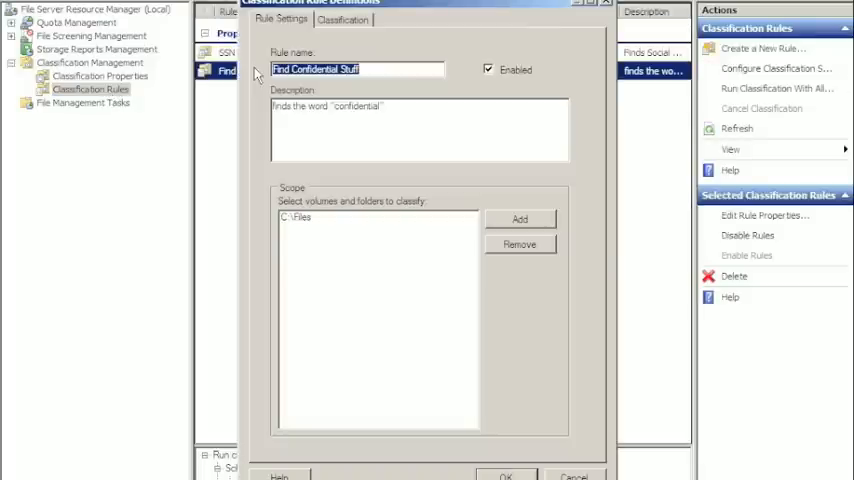
# - Check the rule's content classifier assigns Confidential = Yes for the string "confidential", then close it
pyautogui.click(344, 20)
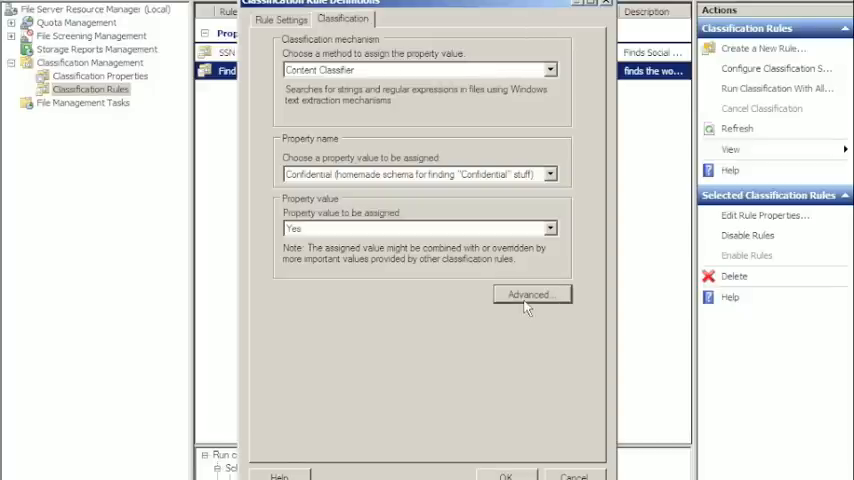
pyautogui.click(530, 294)
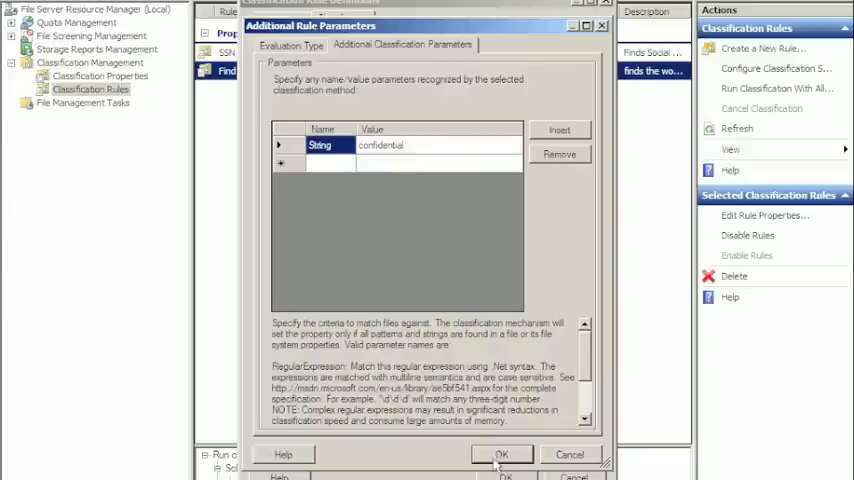
pyautogui.click(502, 454)
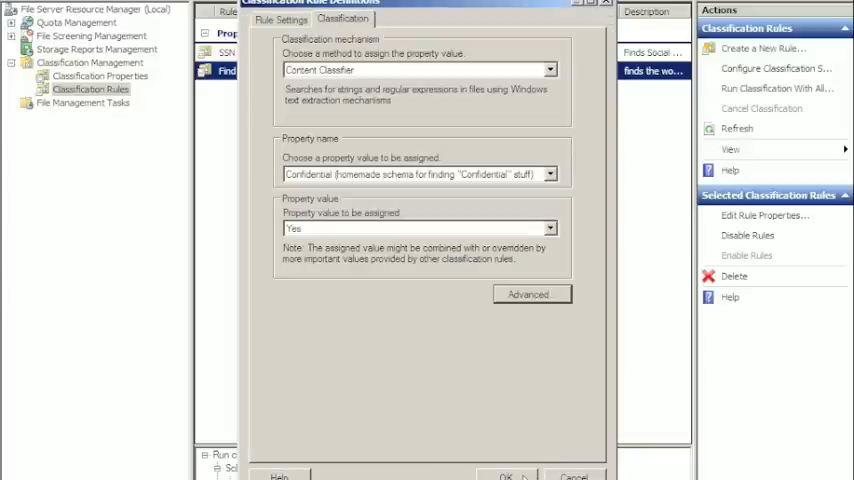
pyautogui.click(504, 476)
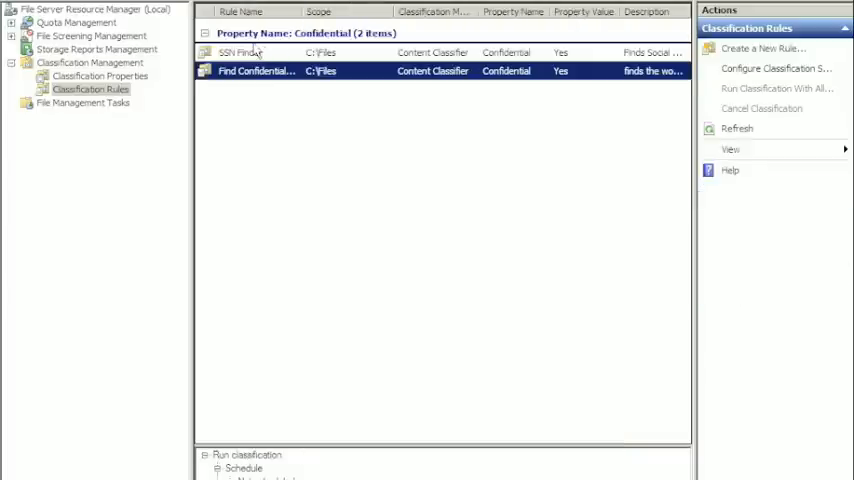
# - Inspect the SSN Finder rule's RegularExpression parameter marking SSN matches Confidential = Yes
pyautogui.doubleClick(256, 52)
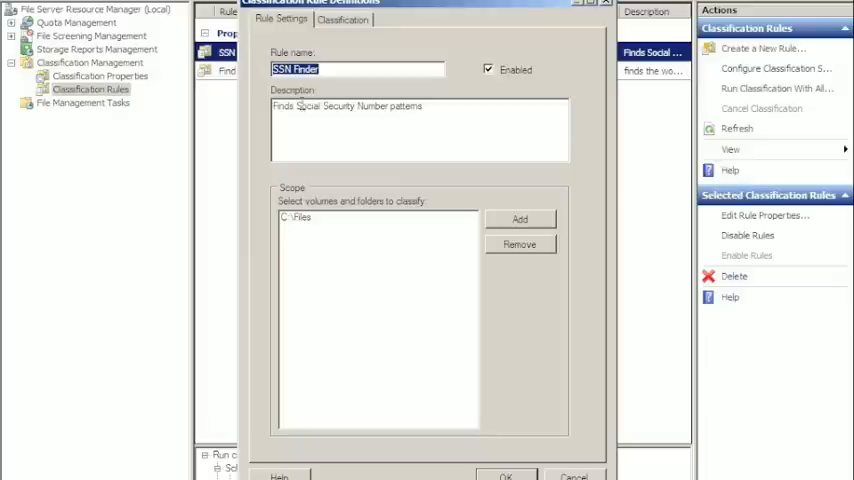
pyautogui.click(344, 18)
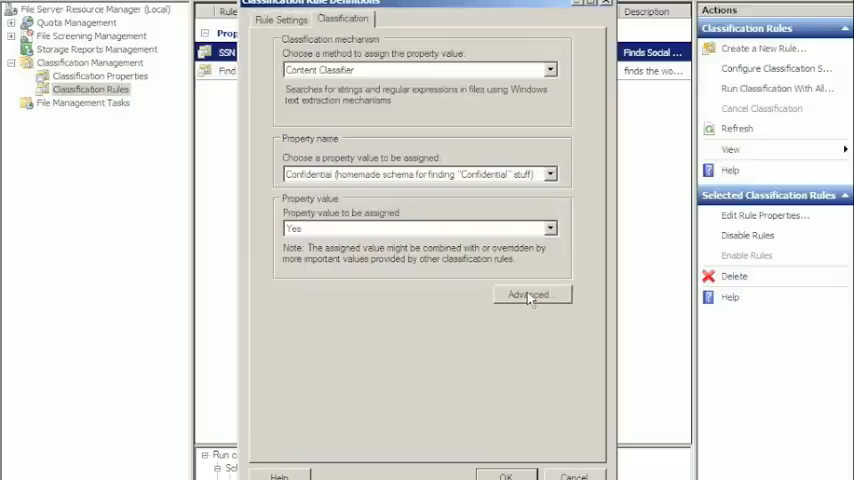
pyautogui.click(532, 294)
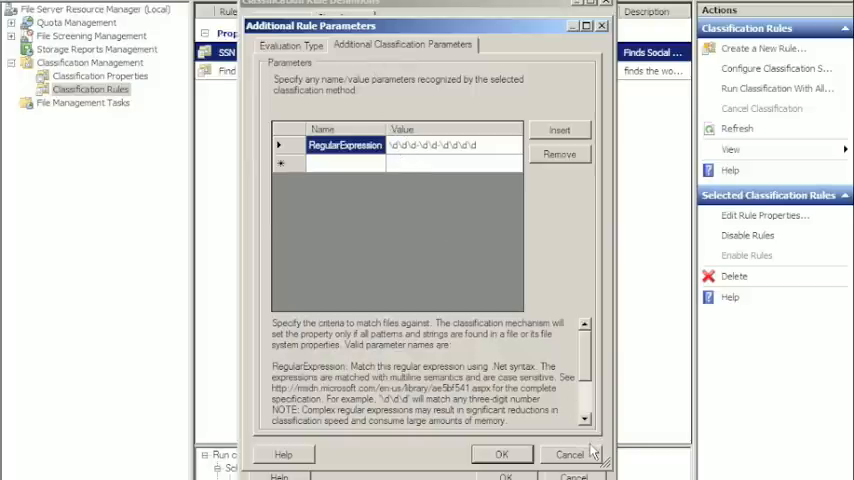
pyautogui.click(500, 454)
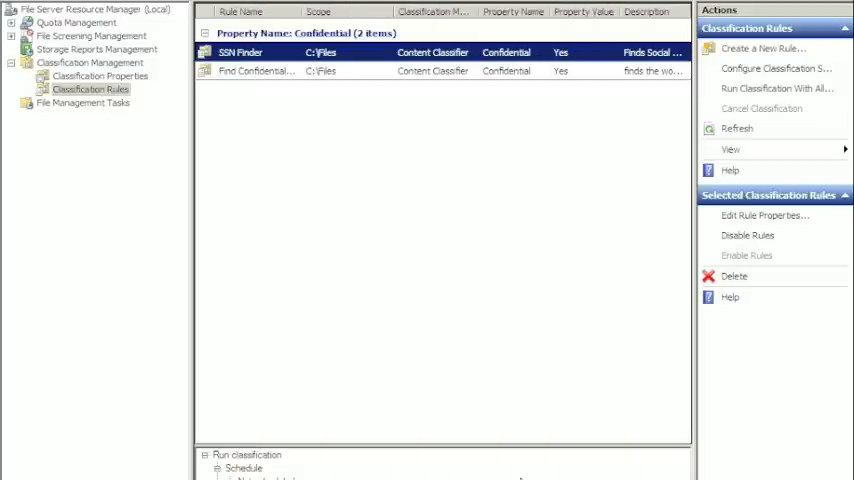
pyautogui.moveTo(296, 262)
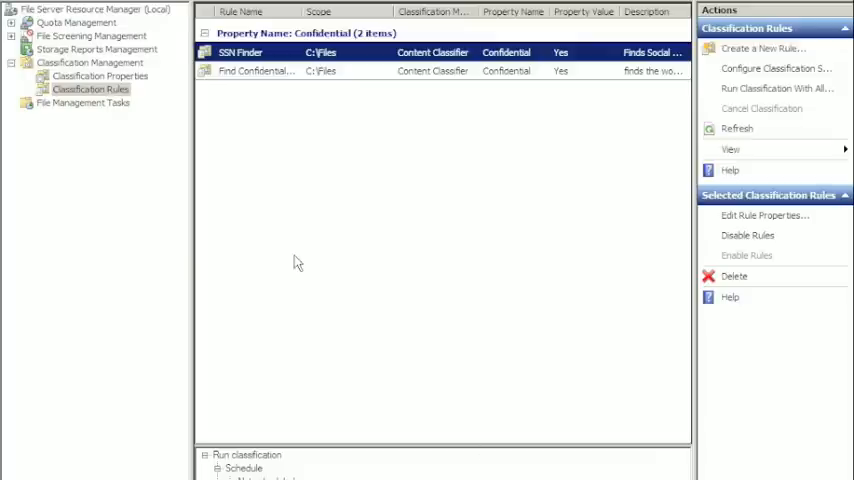
pyautogui.moveTo(396, 48)
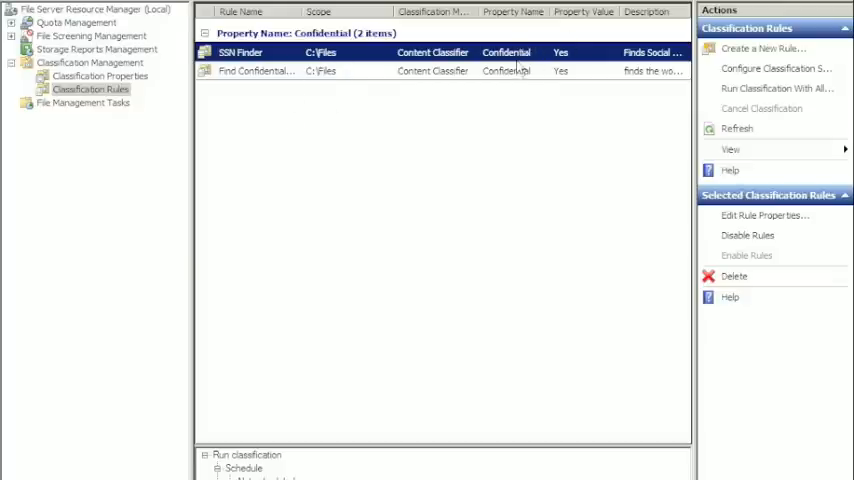
pyautogui.moveTo(576, 82)
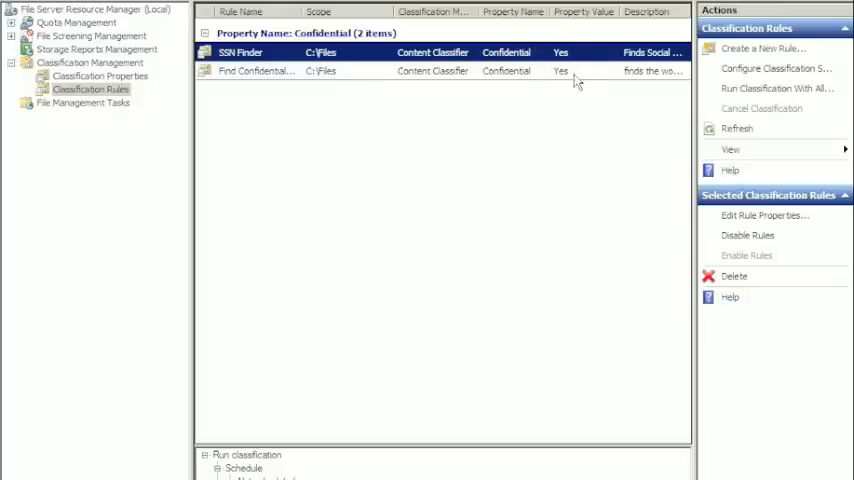
# - Examine the Move Old Files task's 365-day condition, notifications and PowerShell custom action, then close it
pyautogui.click(84, 102)
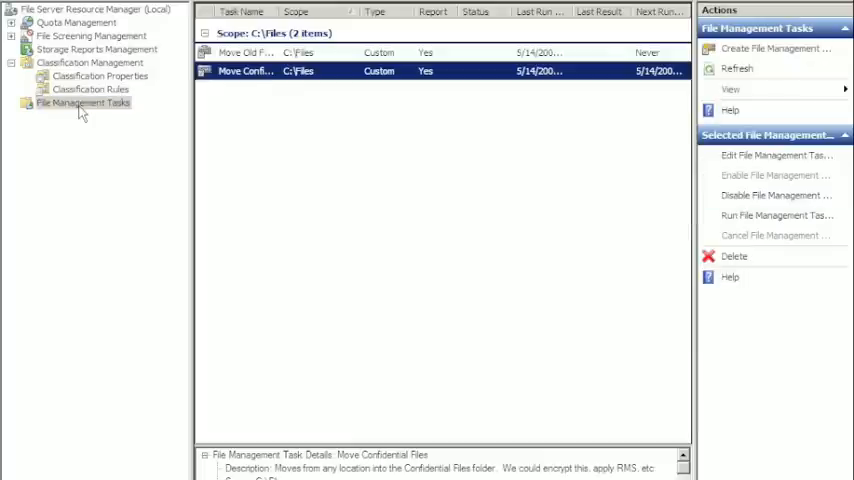
pyautogui.moveTo(148, 100)
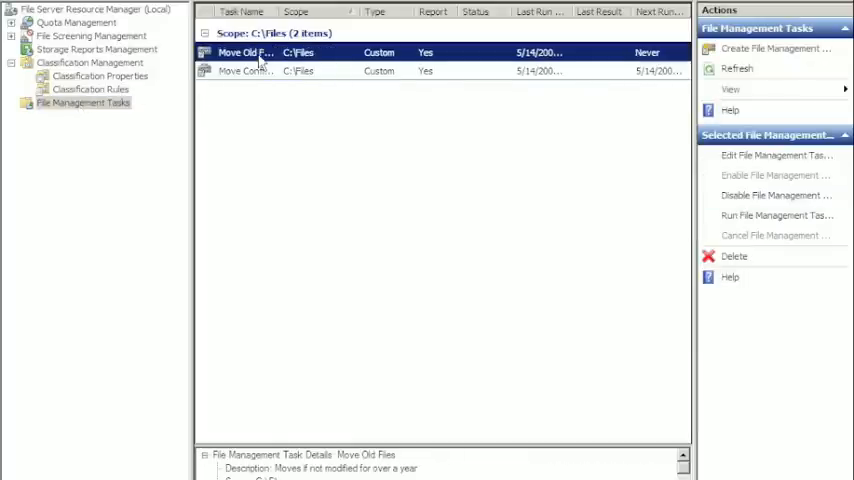
pyautogui.doubleClick(244, 52)
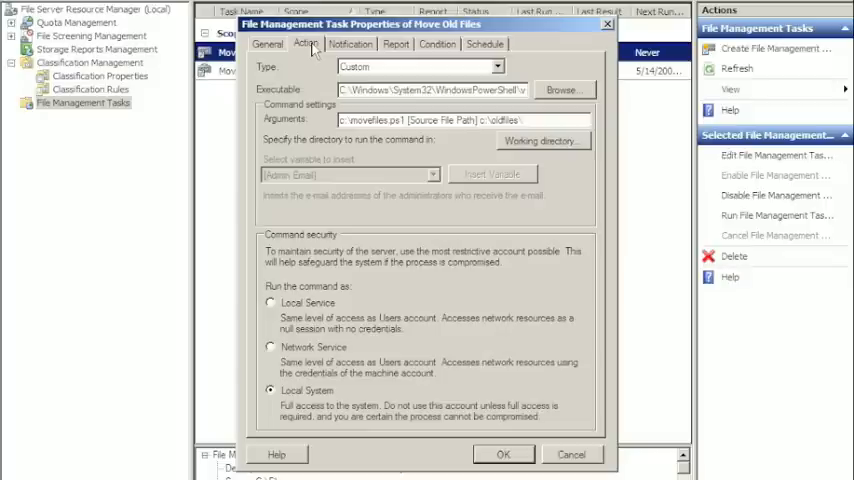
pyautogui.moveTo(366, 84)
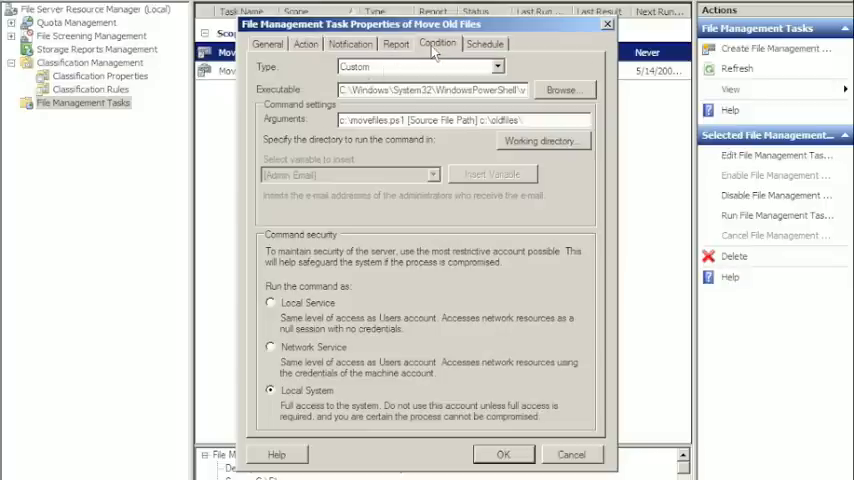
pyautogui.click(436, 44)
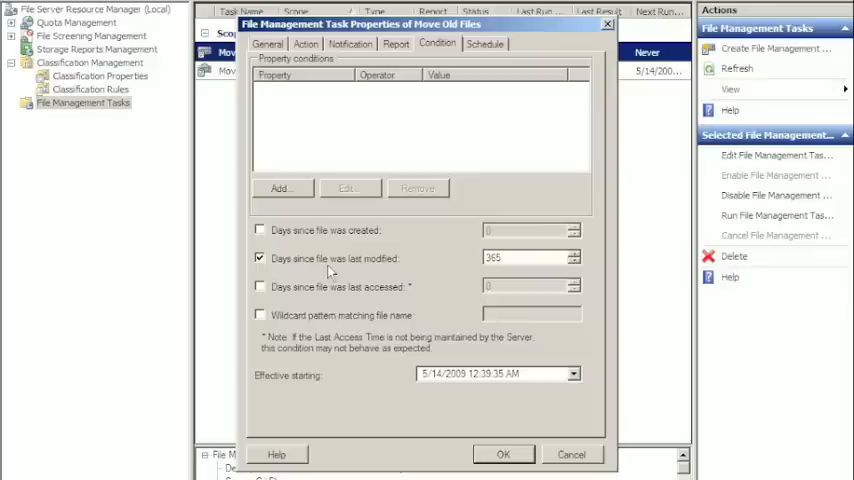
pyautogui.moveTo(312, 66)
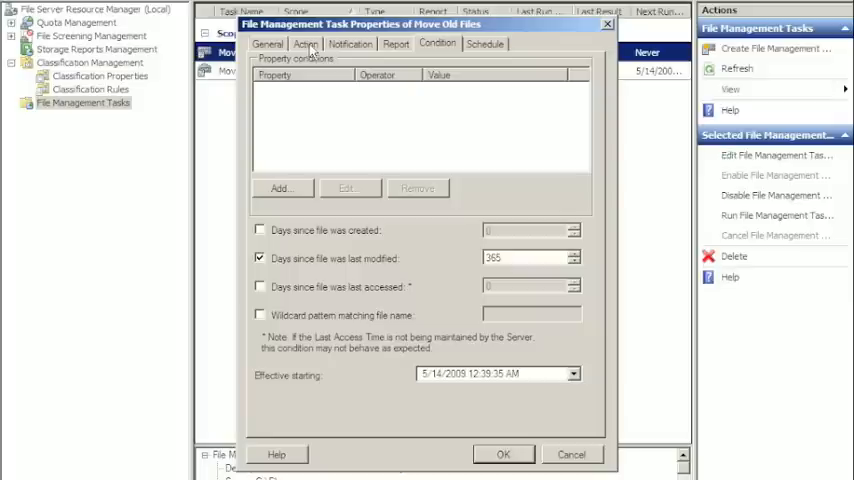
pyautogui.click(350, 44)
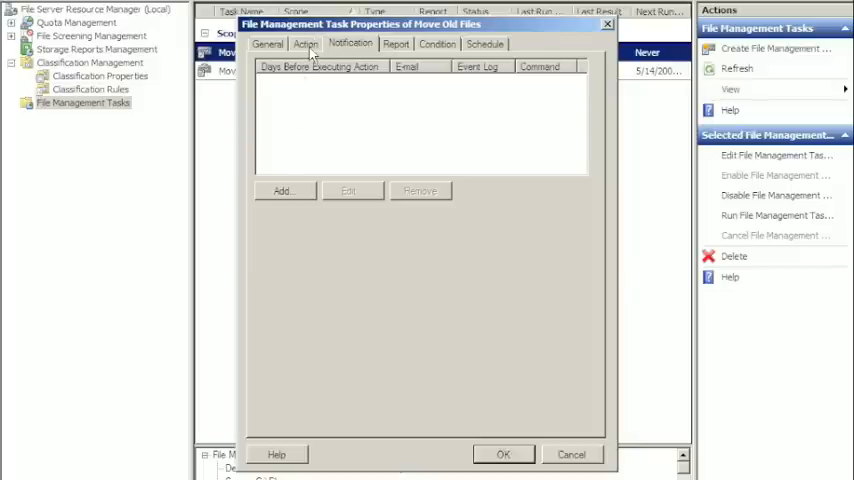
pyautogui.click(304, 44)
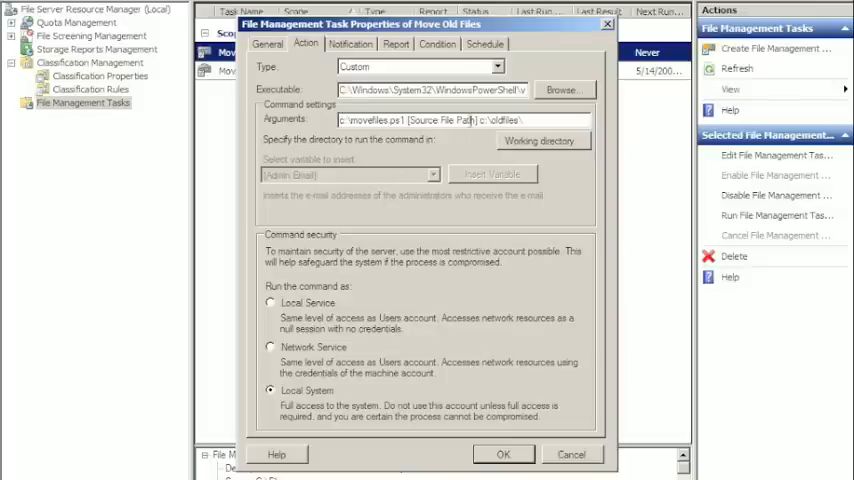
pyautogui.moveTo(376, 144)
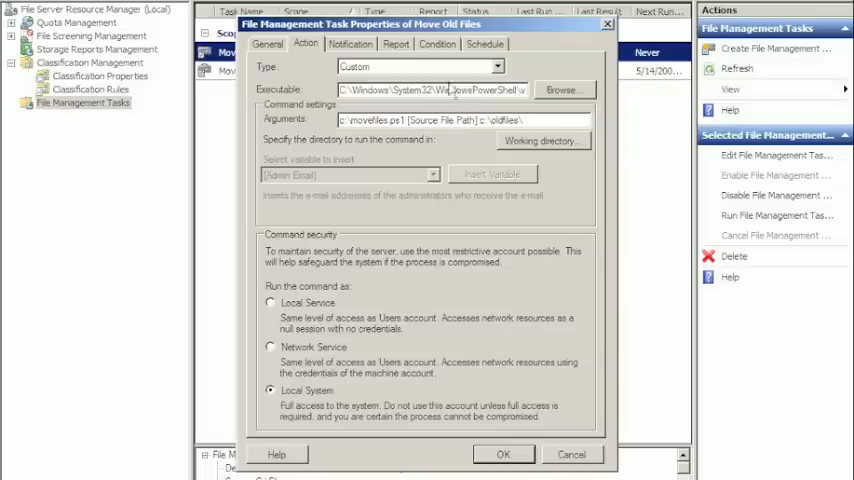
pyautogui.moveTo(488, 136)
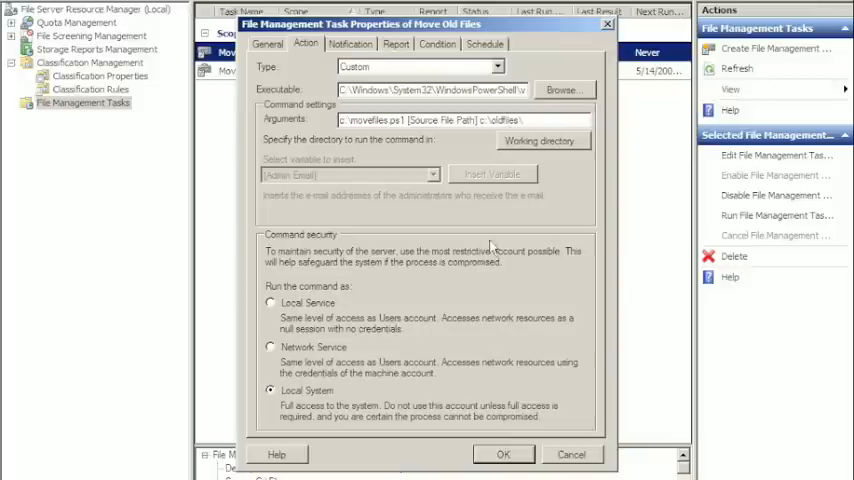
pyautogui.click(504, 454)
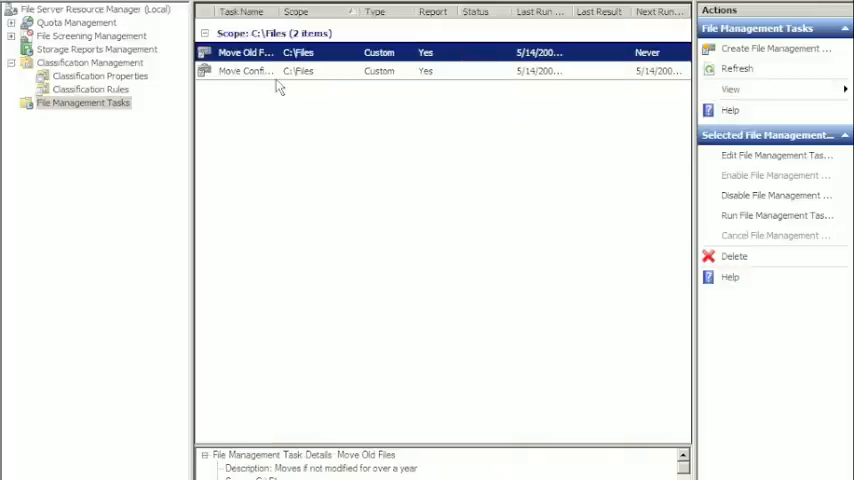
# - View the Move Confidential Files task's custom movefiles action targeting C:\Confidential
pyautogui.doubleClick(246, 70)
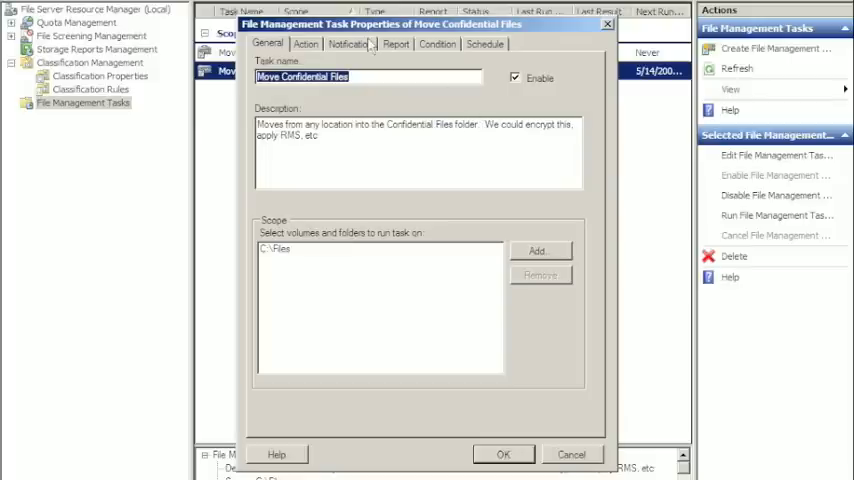
pyautogui.click(304, 44)
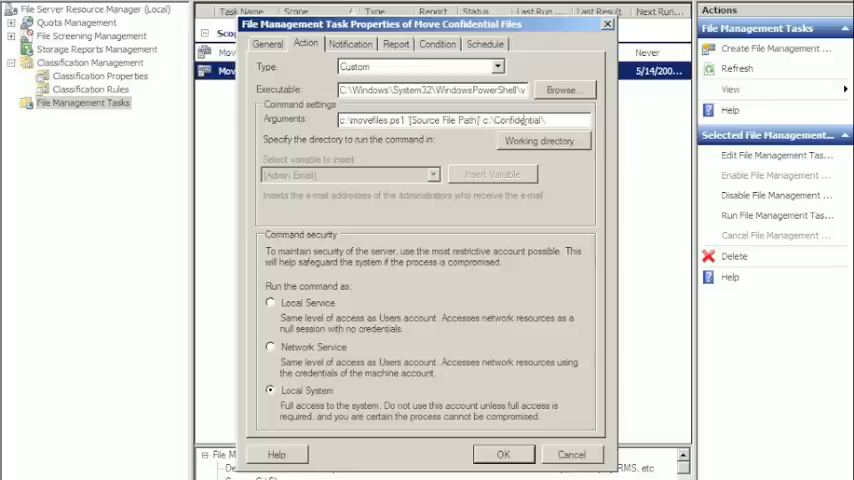
pyautogui.moveTo(388, 236)
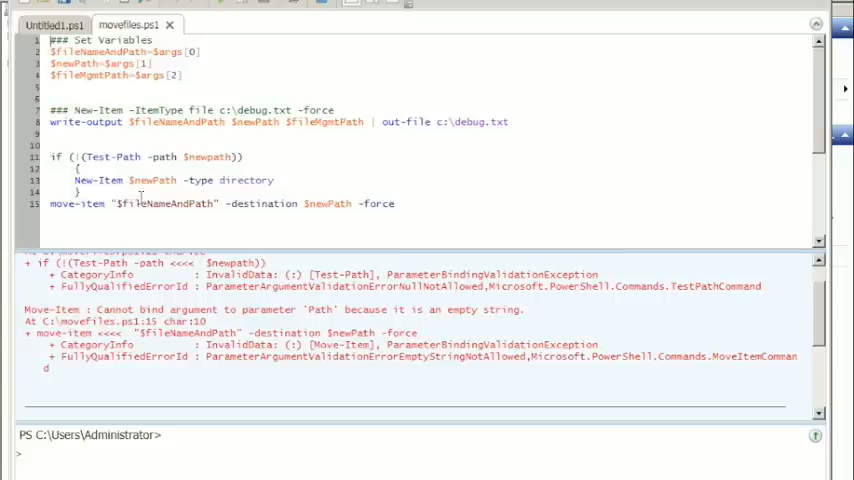
# - Read the movefiles.ps1 script in PowerShell ISE and return to the file management tasks
pyautogui.doubleClick(96, 156)
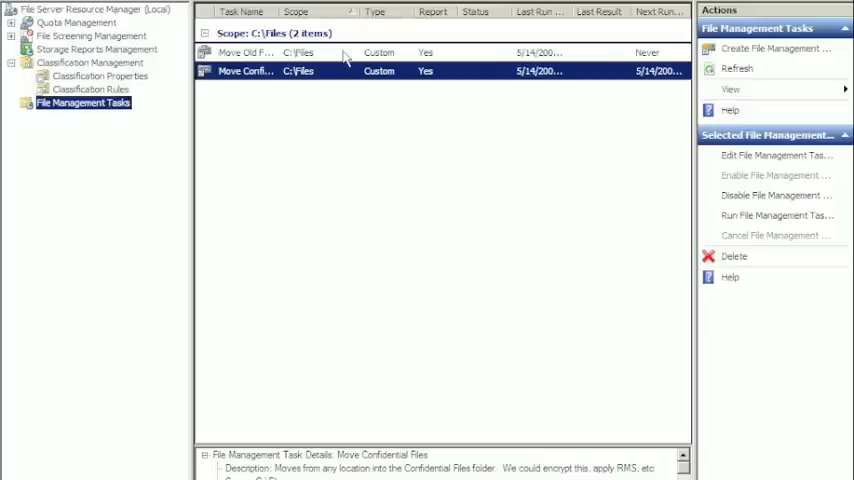
# - Browse Local Disk (C:) in Windows Explorer and look inside the OldFiles folder
pyautogui.click(244, 52)
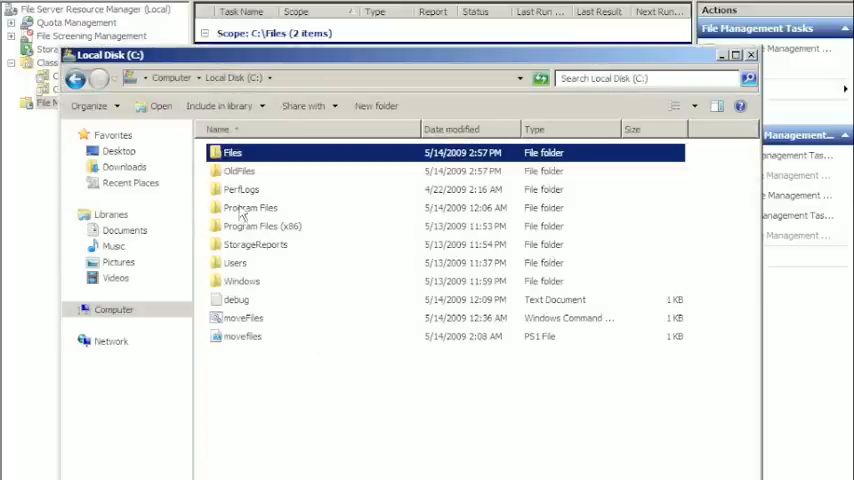
pyautogui.click(240, 170)
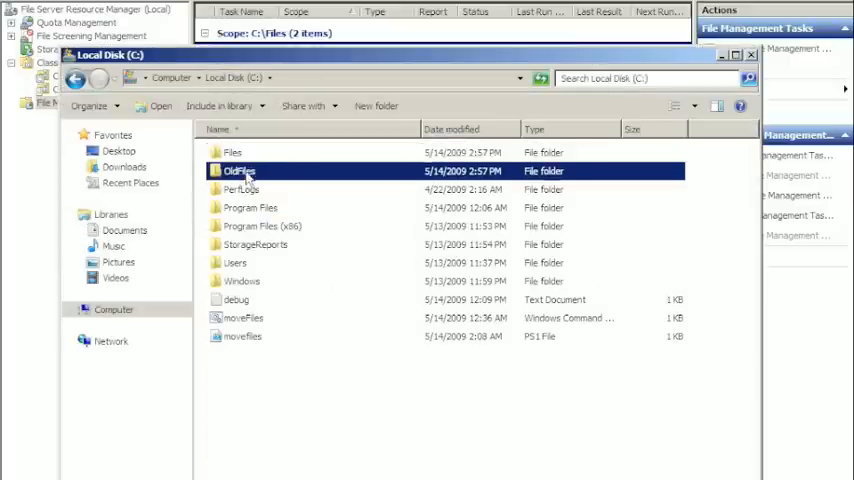
pyautogui.doubleClick(238, 172)
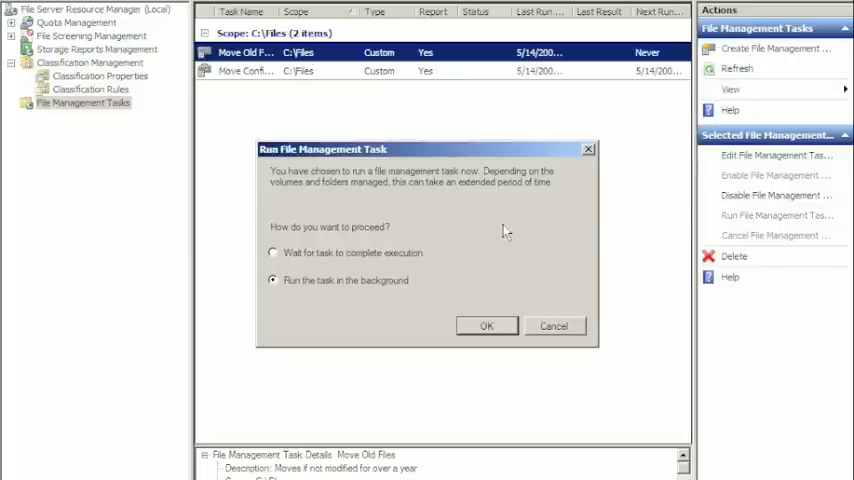
# - Confirm running Move Old Files in the background and check that C:\OldFiles is still empty
pyautogui.click(486, 324)
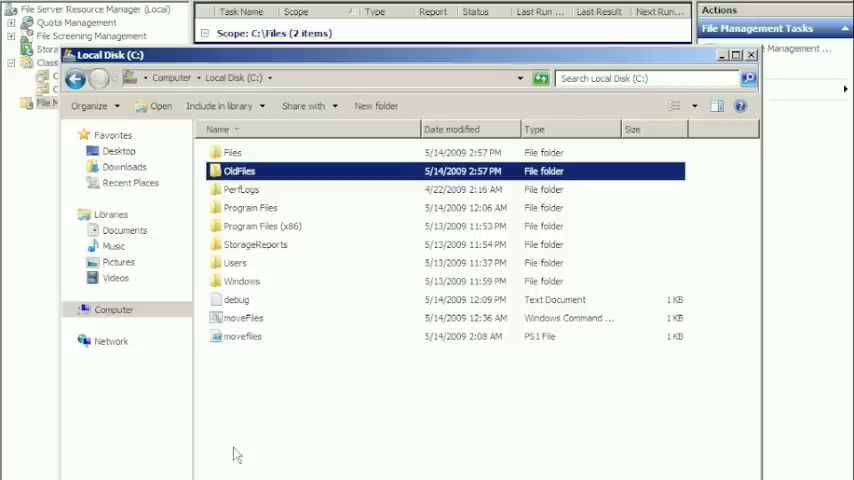
pyautogui.moveTo(236, 410)
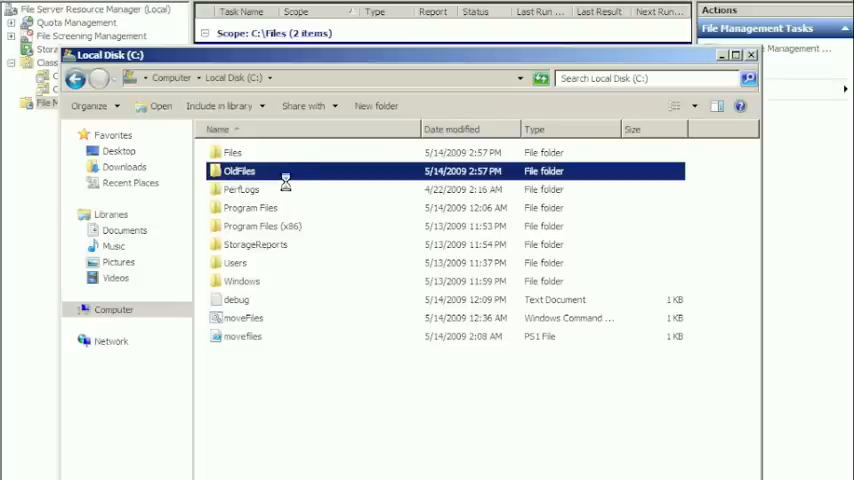
pyautogui.doubleClick(240, 170)
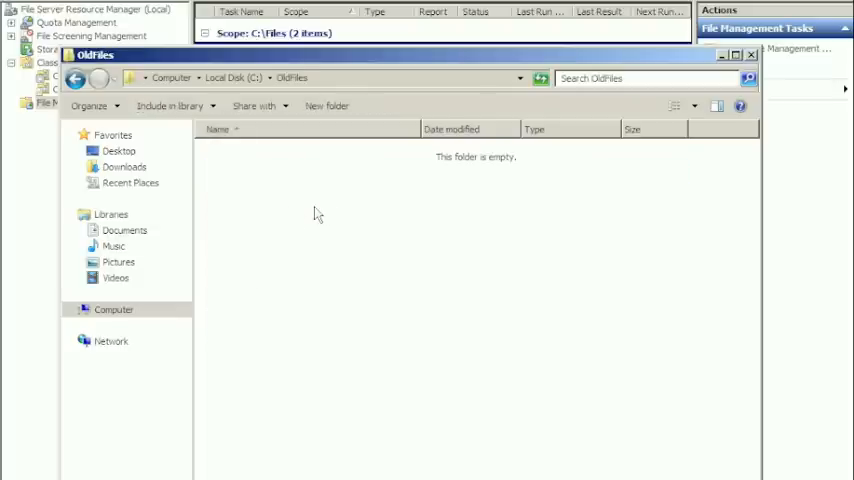
pyautogui.moveTo(324, 324)
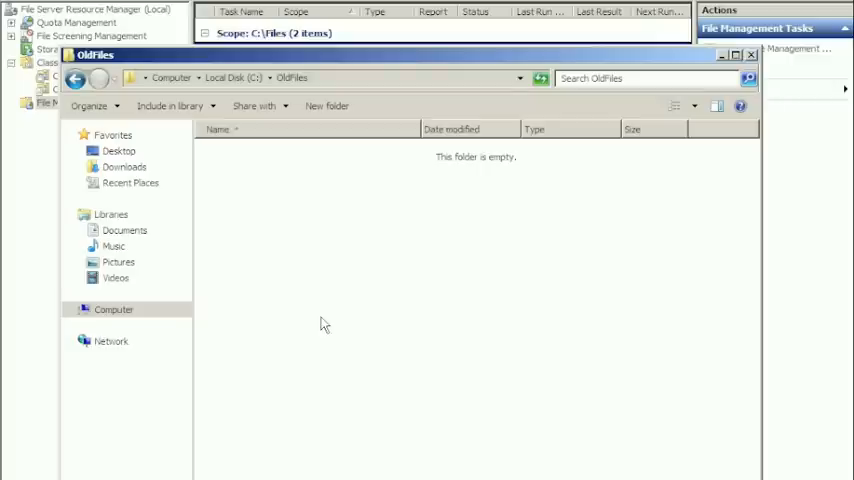
pyautogui.moveTo(264, 110)
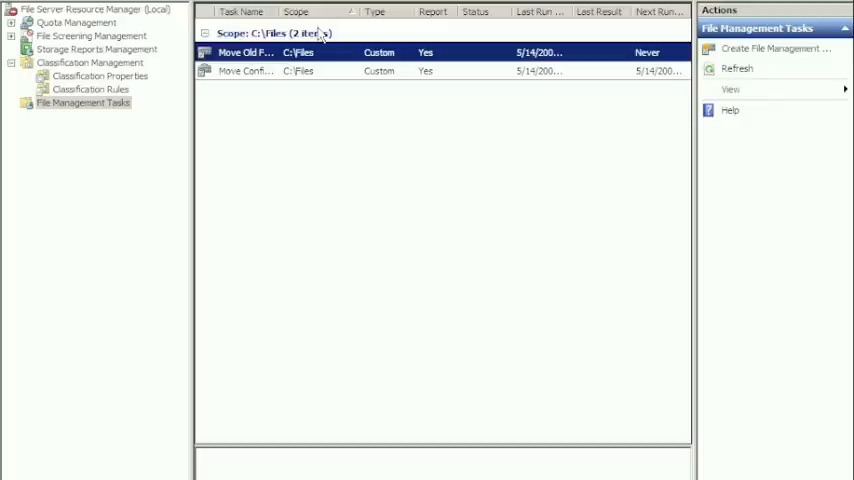
pyautogui.moveTo(284, 84)
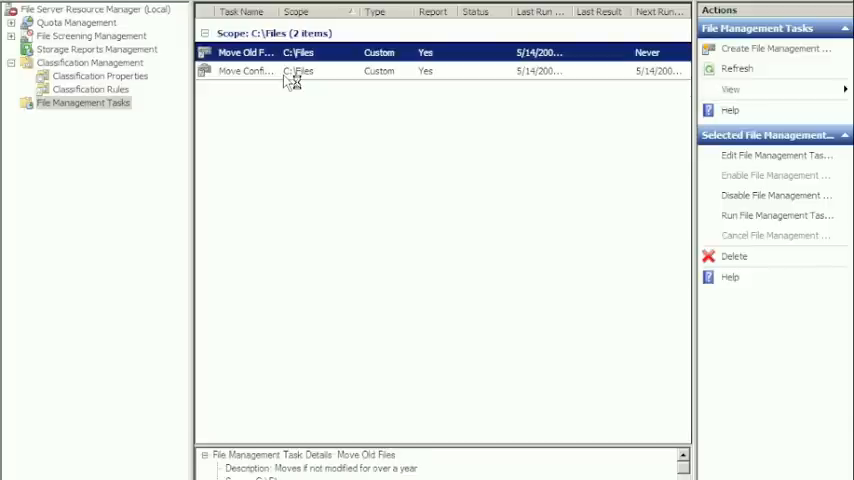
pyautogui.moveTo(296, 82)
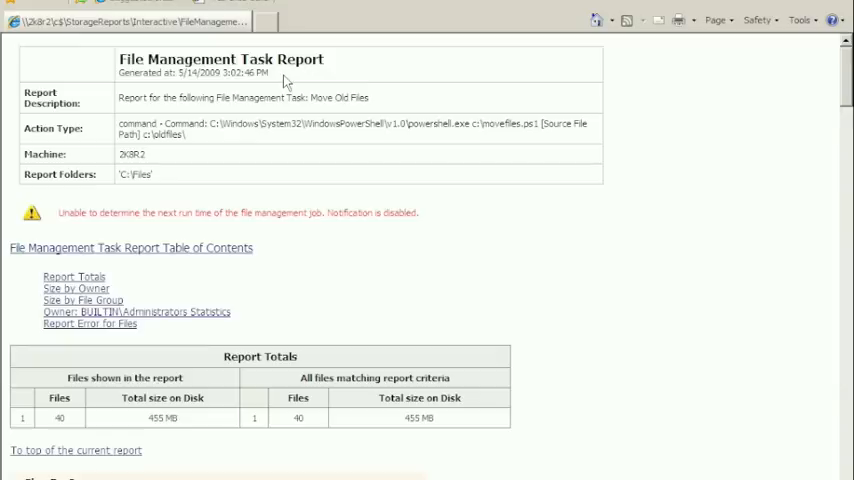
pyautogui.moveTo(434, 208)
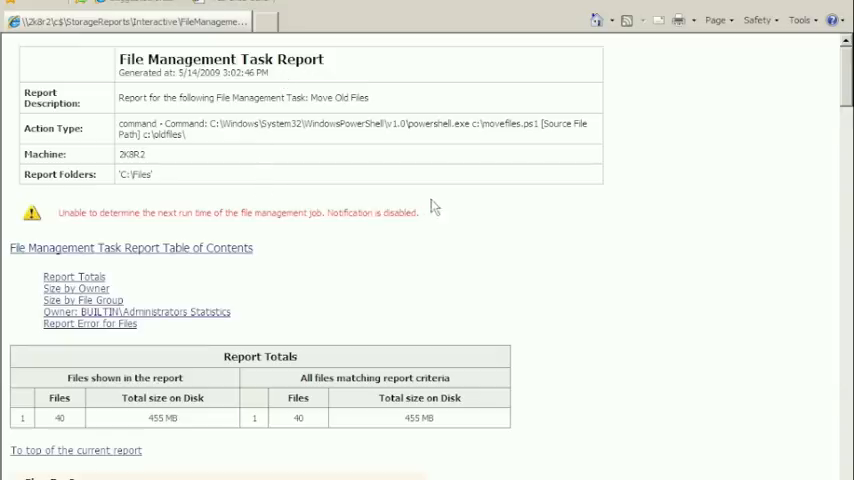
pyautogui.moveTo(444, 204)
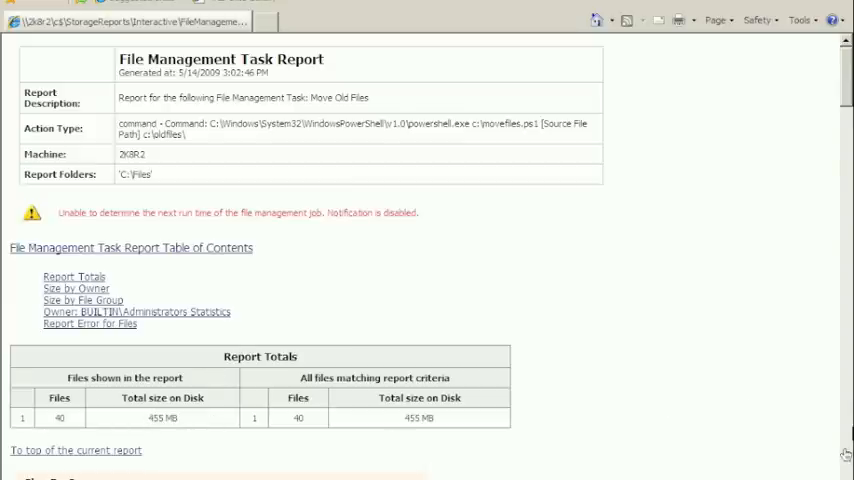
# - Scroll through the task report's 40 files / 455 MB totals, size charts and moved-file list
pyautogui.scroll(-3)
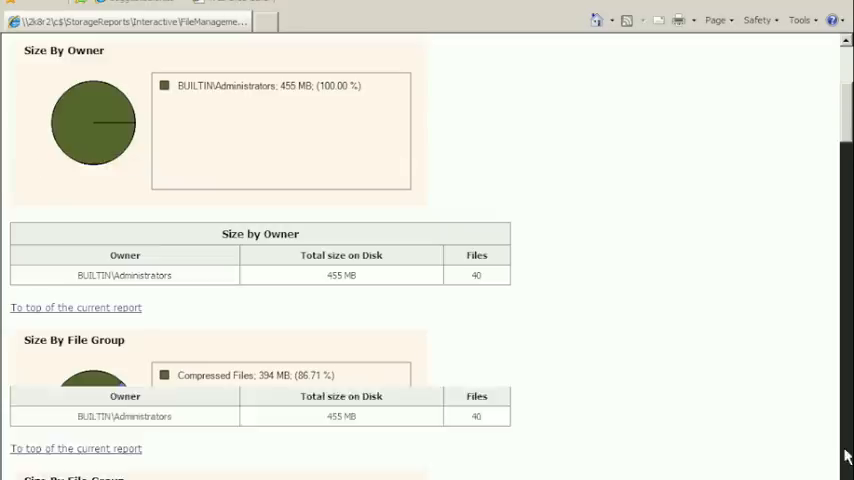
pyautogui.scroll(-3)
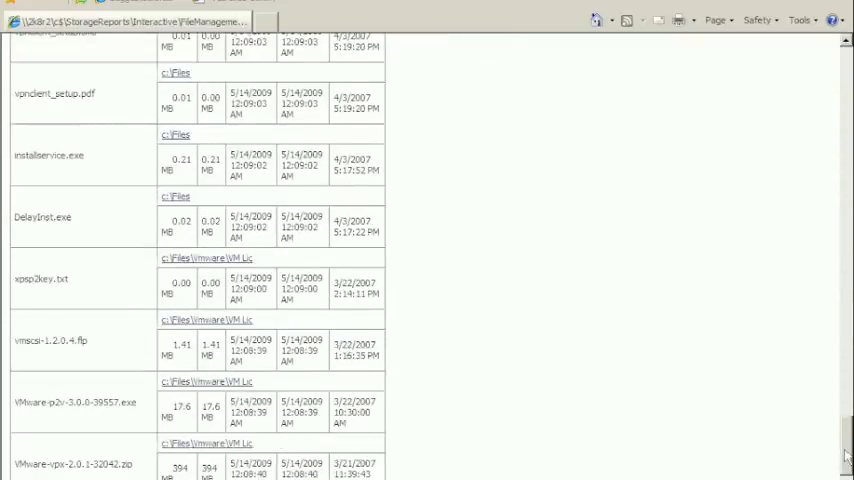
pyautogui.scroll(-3)
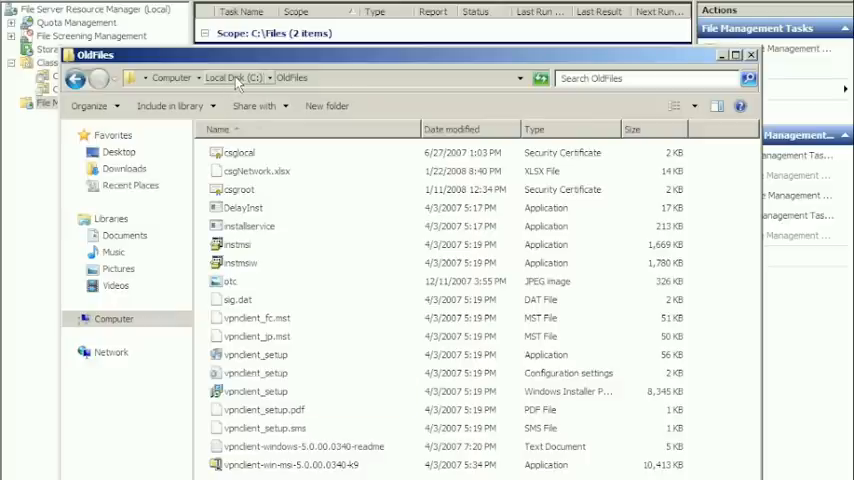
# - Go back up to Local Disk (C:) and show what remains in the Files folder
pyautogui.click(224, 78)
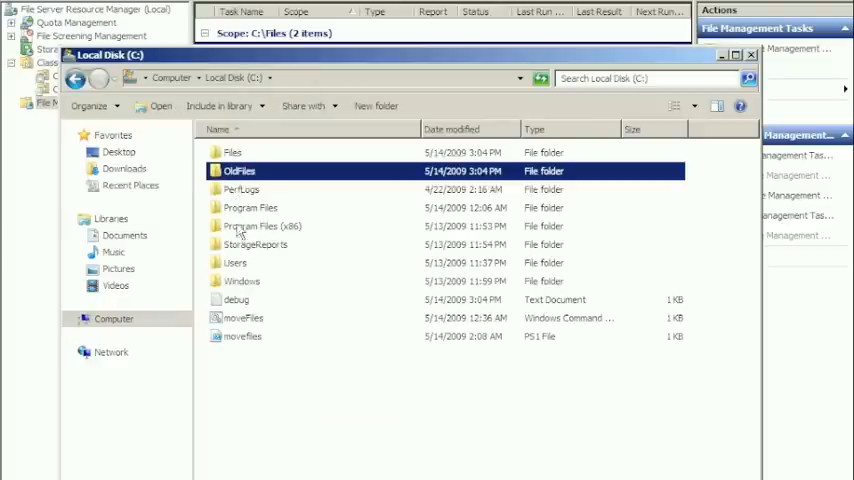
pyautogui.doubleClick(232, 152)
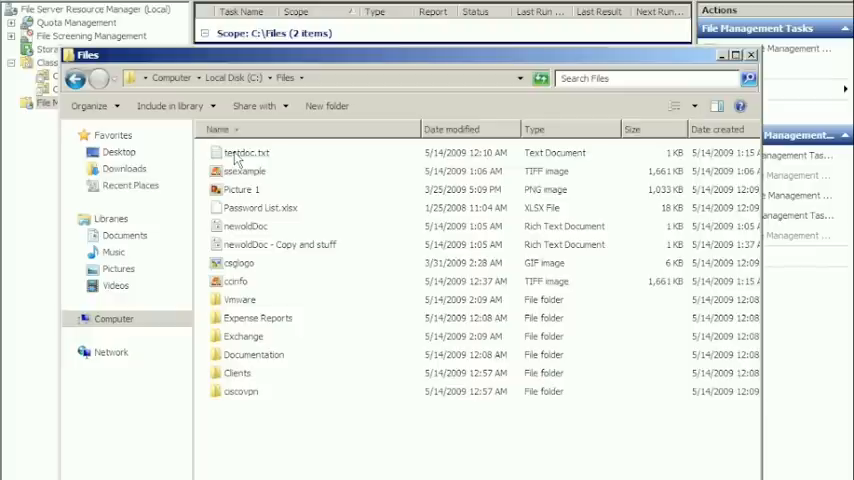
pyautogui.moveTo(404, 380)
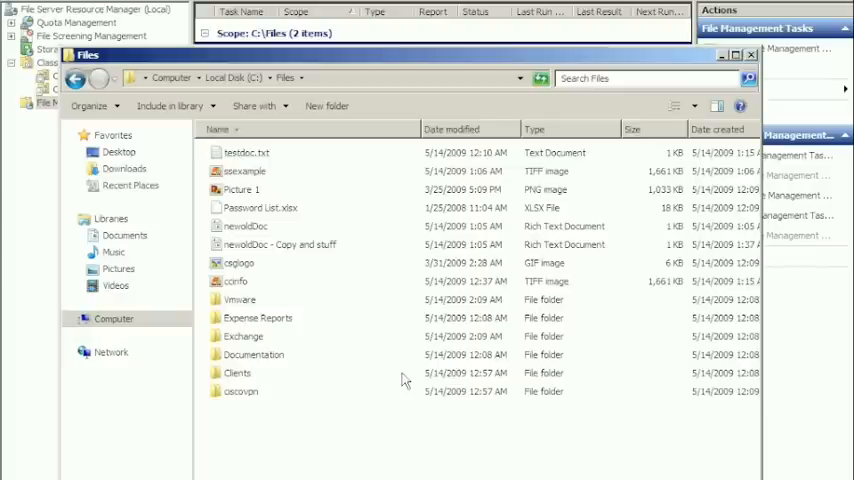
pyautogui.moveTo(256, 106)
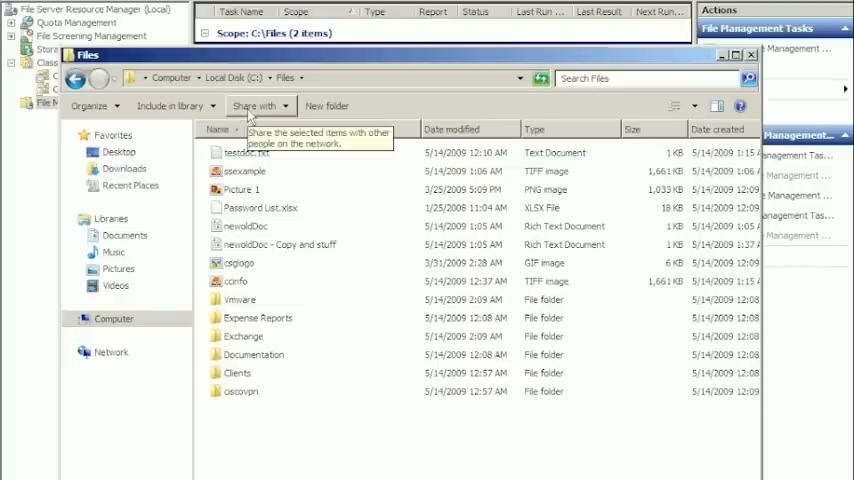
pyautogui.moveTo(262, 208)
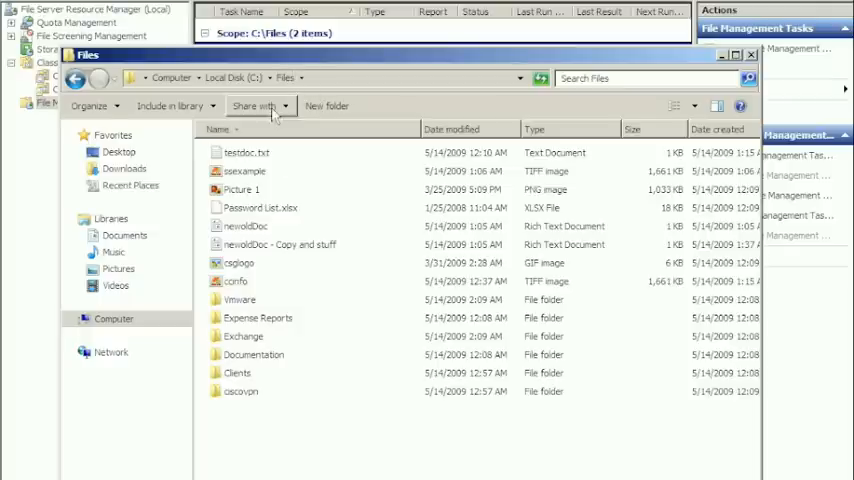
pyautogui.click(248, 152)
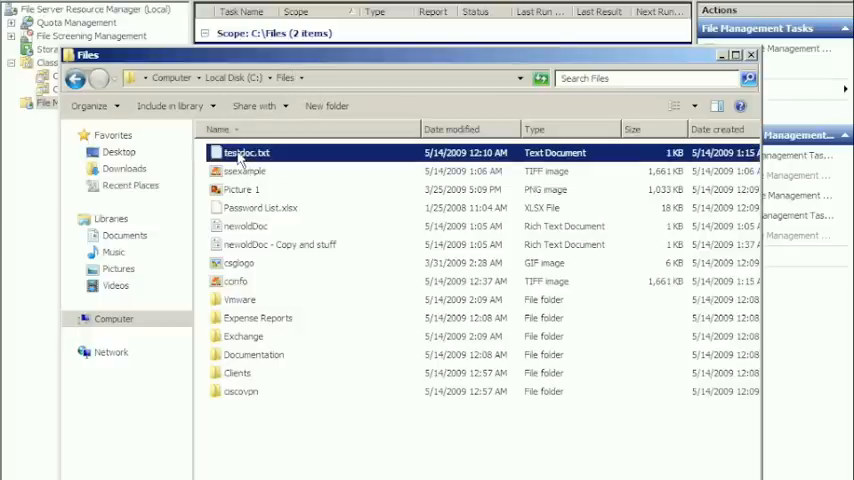
pyautogui.doubleClick(244, 152)
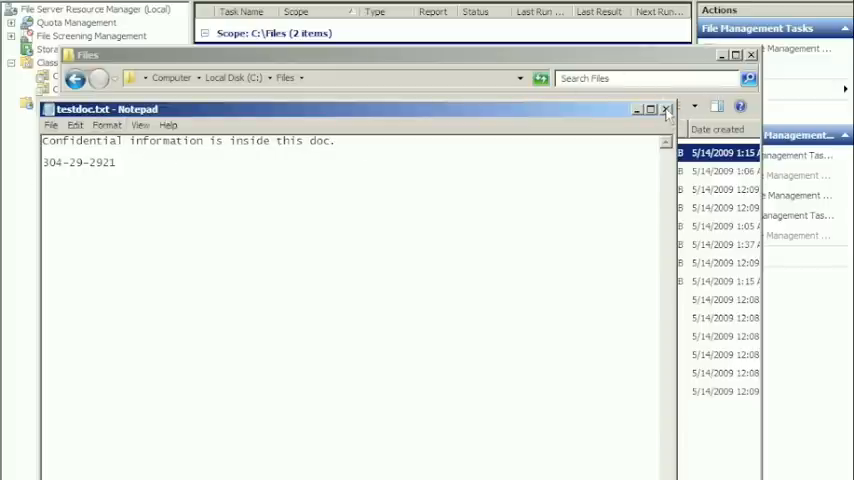
pyautogui.click(666, 108)
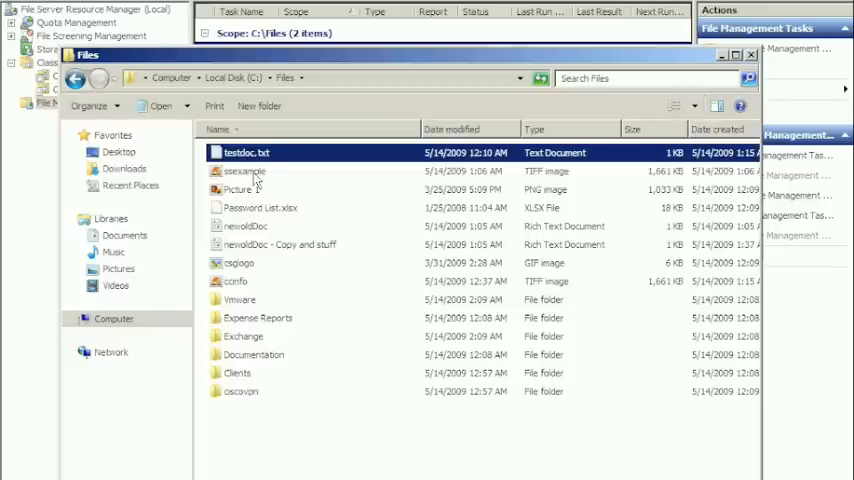
pyautogui.click(244, 172)
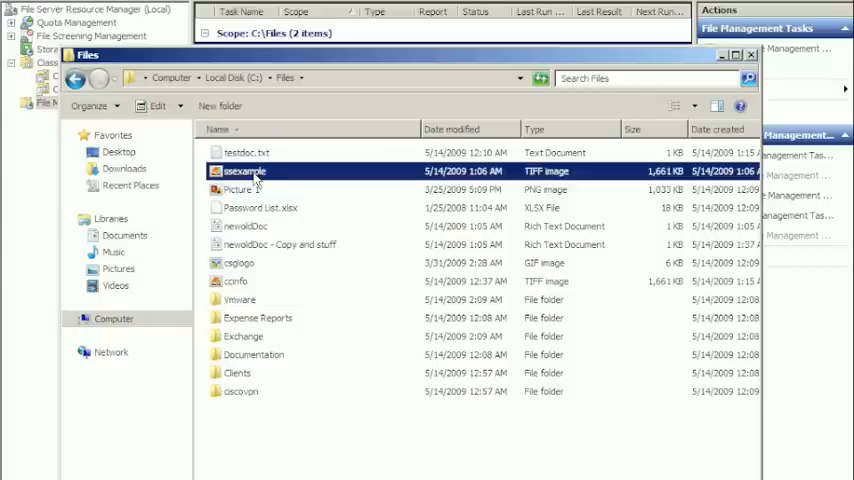
pyautogui.moveTo(262, 178)
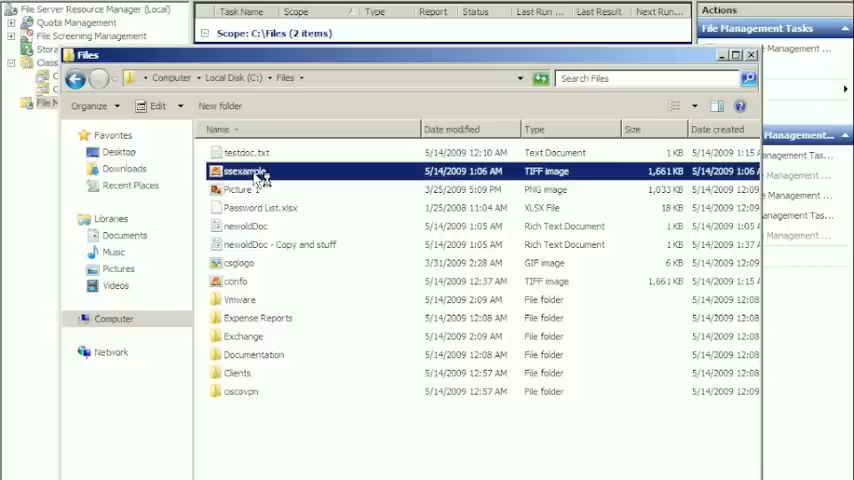
pyautogui.doubleClick(244, 172)
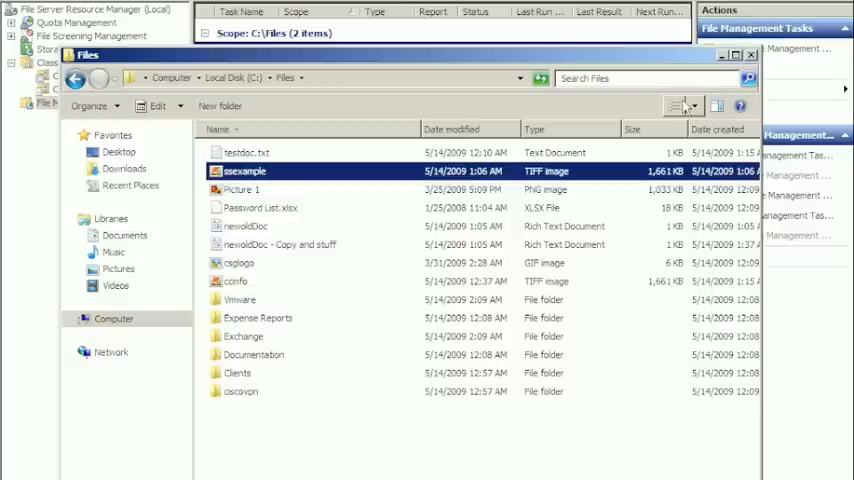
pyautogui.moveTo(296, 58)
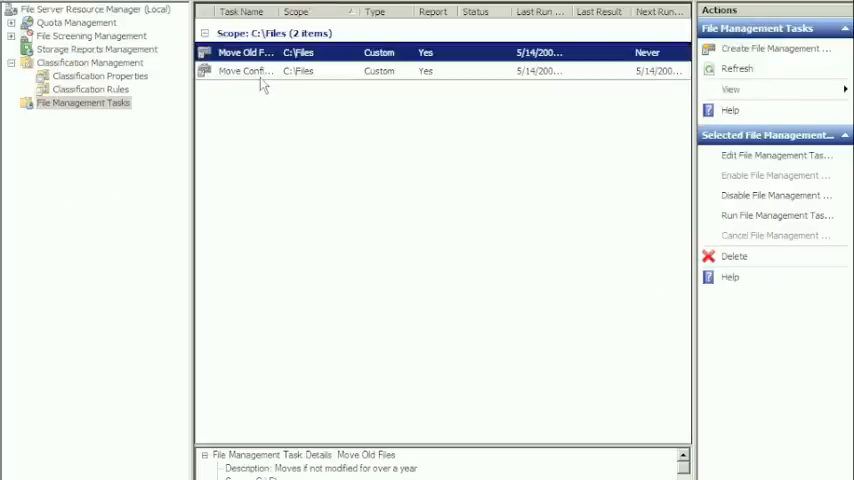
# - Run the Move Confidential Files task with Wait for task to complete execution selected
pyautogui.click(244, 70)
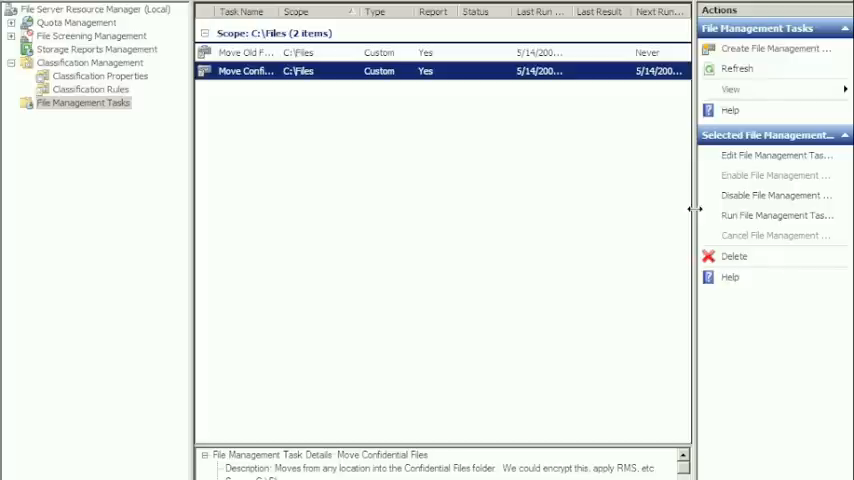
pyautogui.click(776, 216)
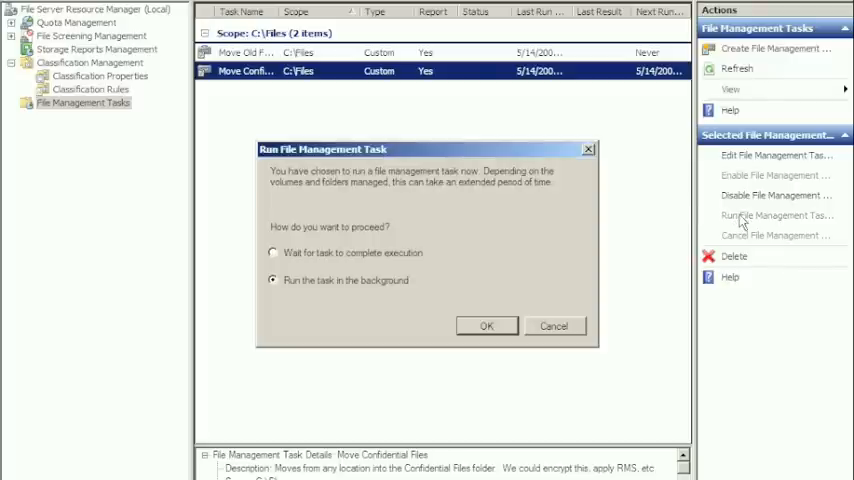
pyautogui.click(272, 252)
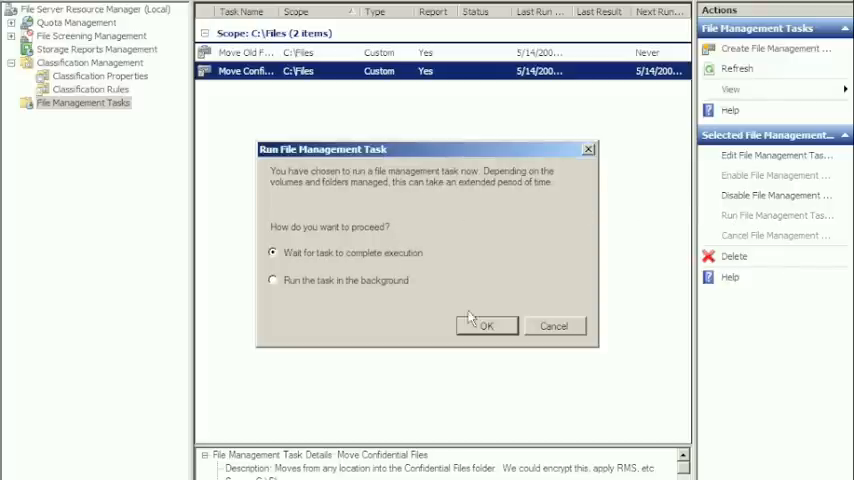
pyautogui.click(486, 324)
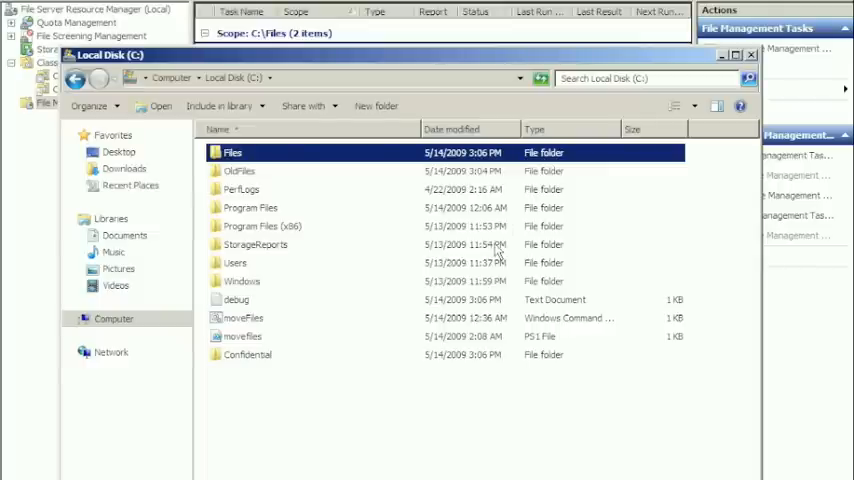
# - Browse C:\Confidential and verify a moved document (testdoc.txt) in Notepad, then close it
pyautogui.doubleClick(248, 354)
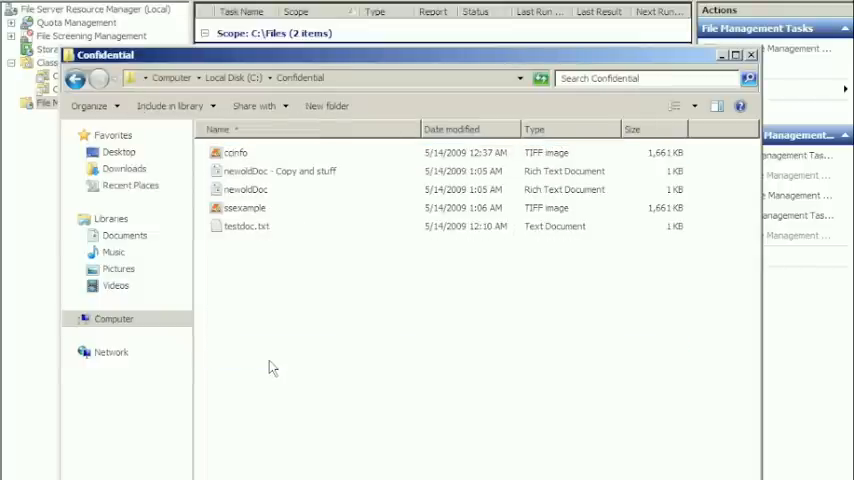
pyautogui.moveTo(308, 148)
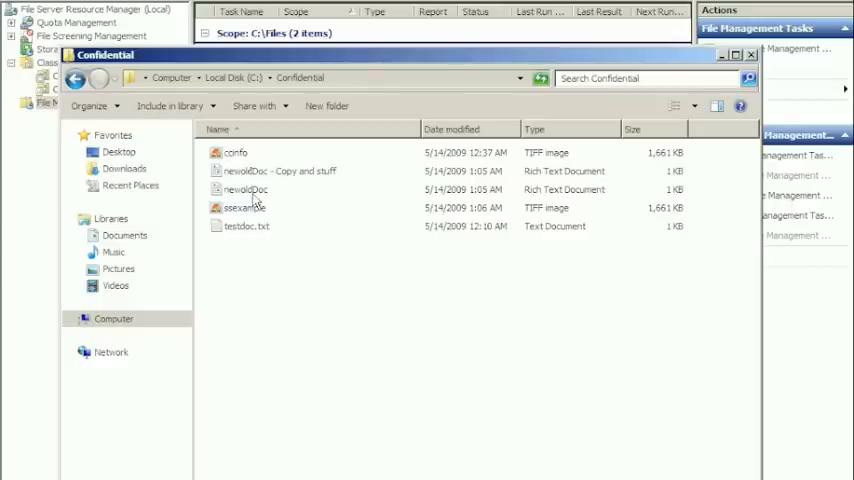
pyautogui.click(280, 170)
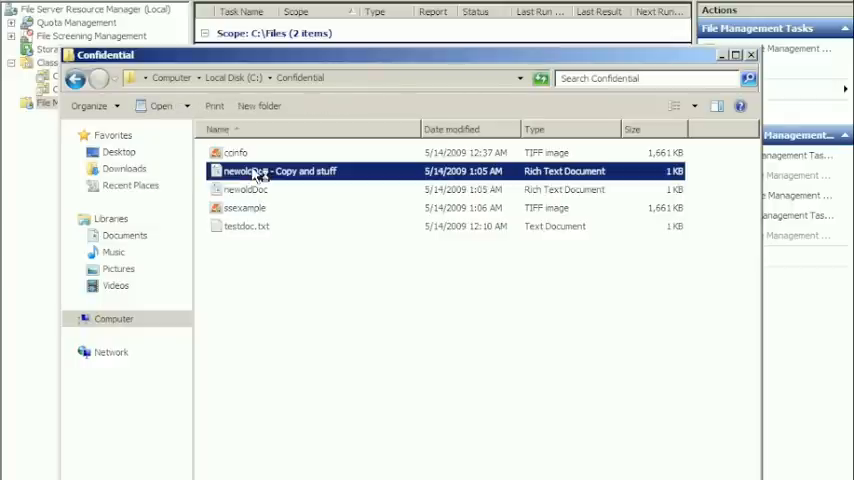
pyautogui.doubleClick(280, 172)
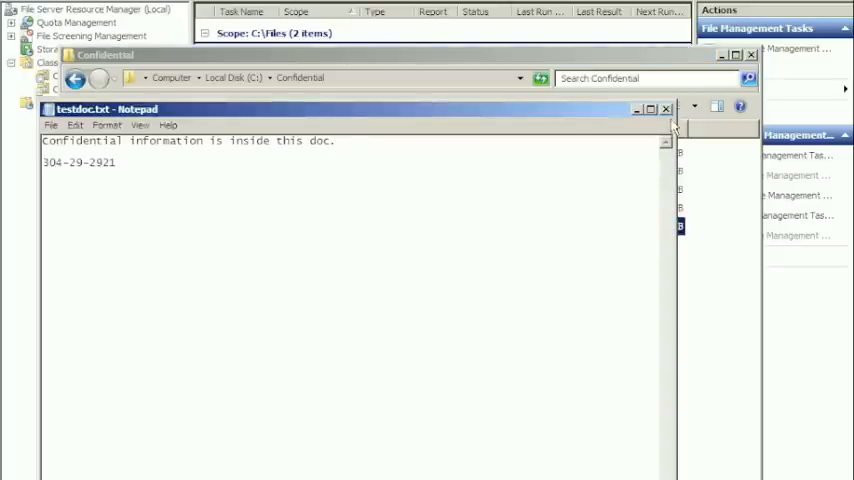
pyautogui.click(664, 108)
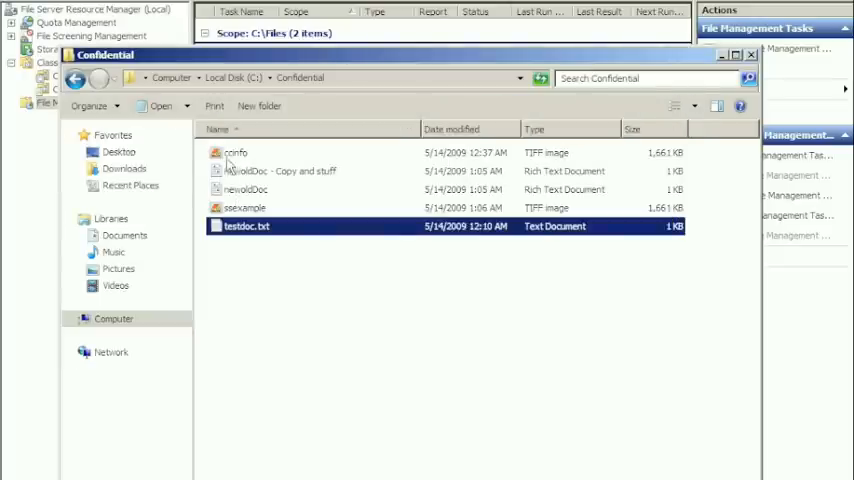
# - View the ccinfo image in Paint and close it with Don't Save
pyautogui.doubleClick(234, 152)
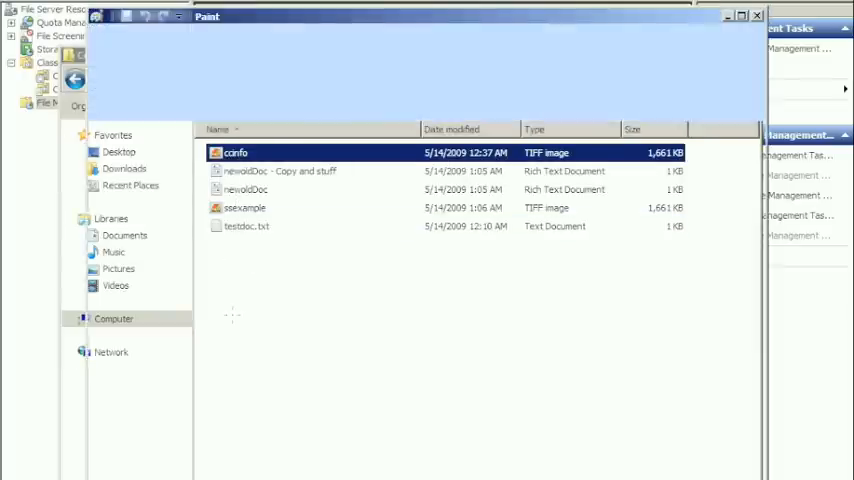
pyautogui.doubleClick(236, 152)
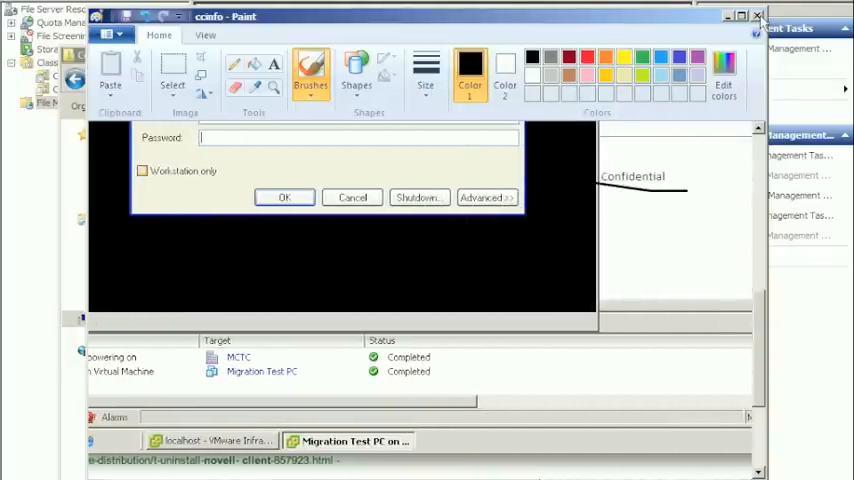
pyautogui.click(756, 16)
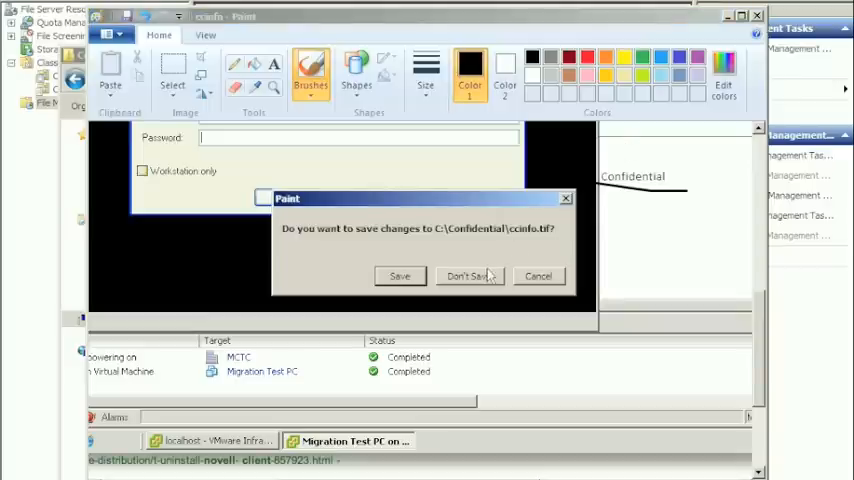
pyautogui.click(464, 276)
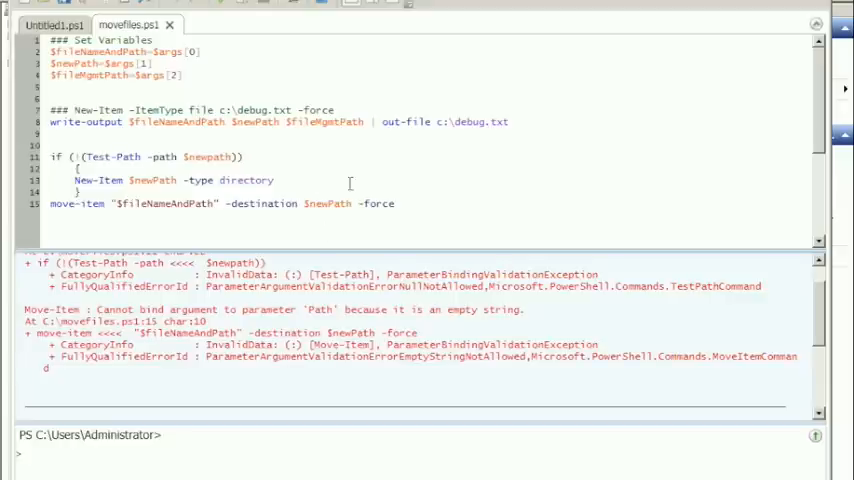
pyautogui.click(12, 474)
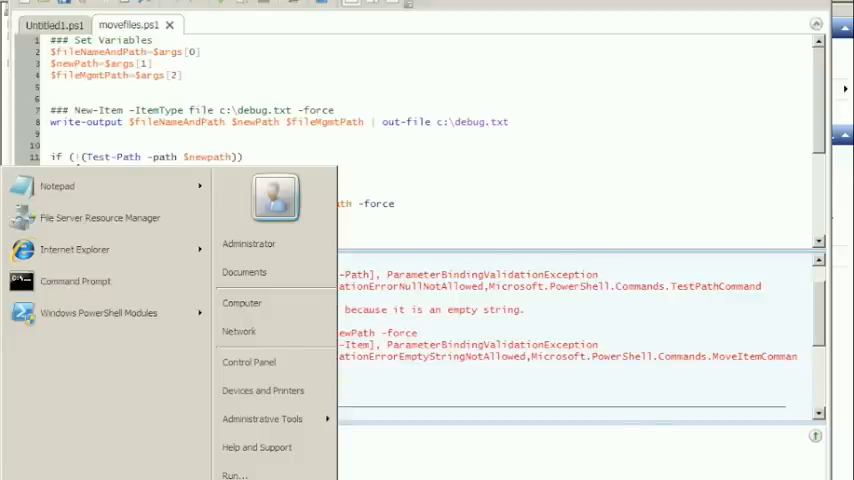